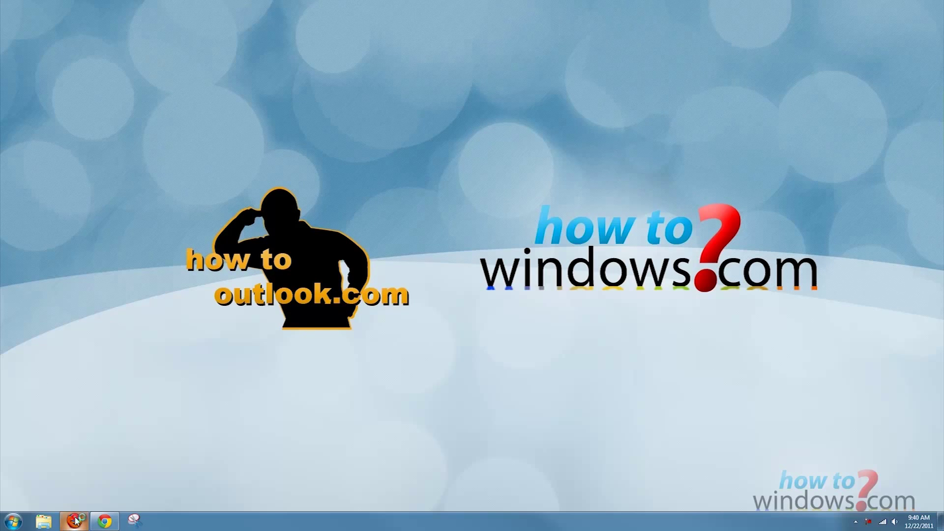
Step: Launch Firefox, go to DreamScene.org, and browse to the Mystic & Fantasy dreamscenes gallery
left_click(74, 520)
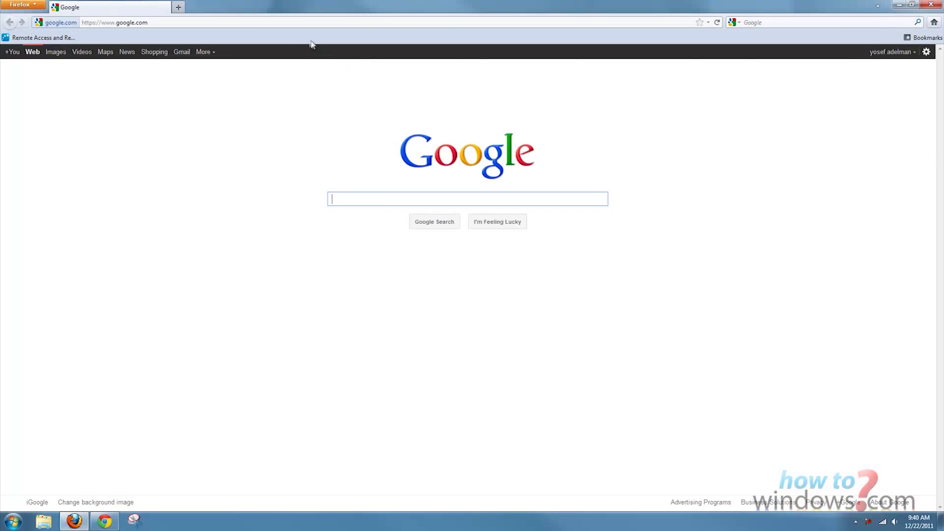
type("DreamScene.org")
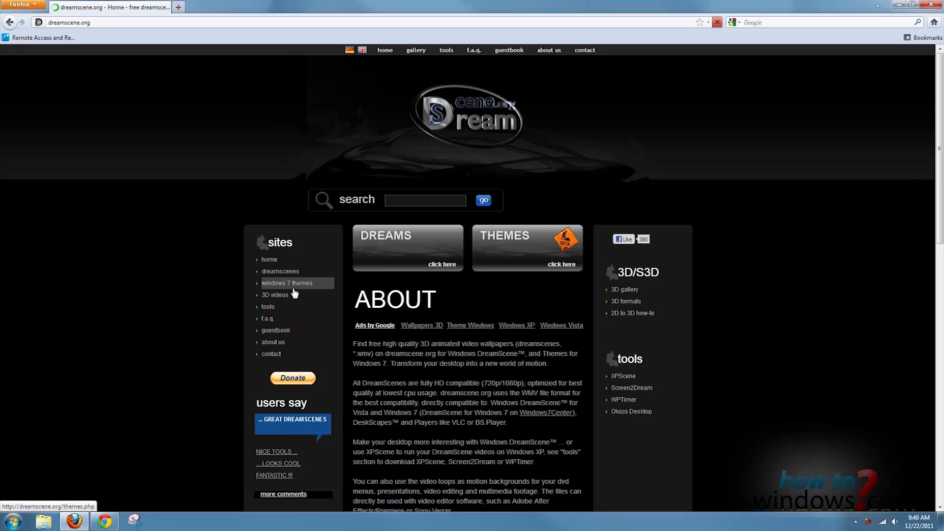
left_click(280, 271)
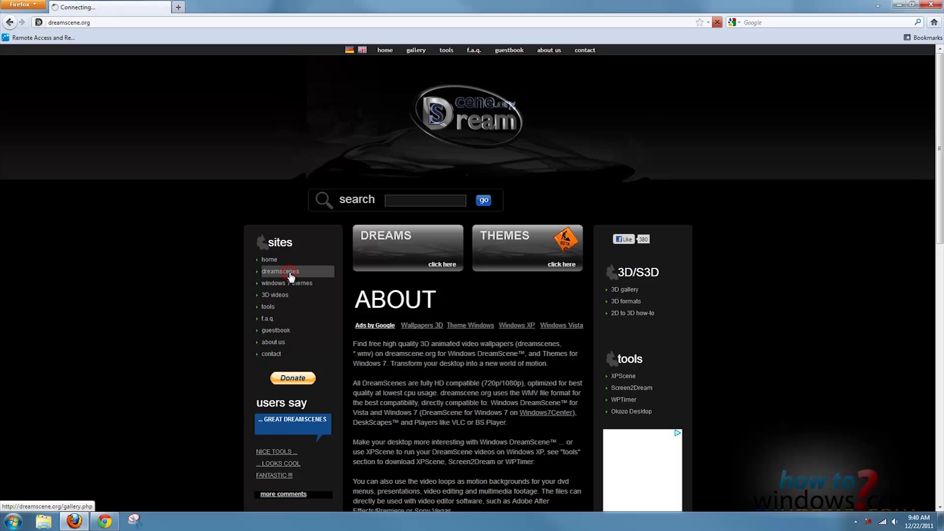
left_click(279, 271)
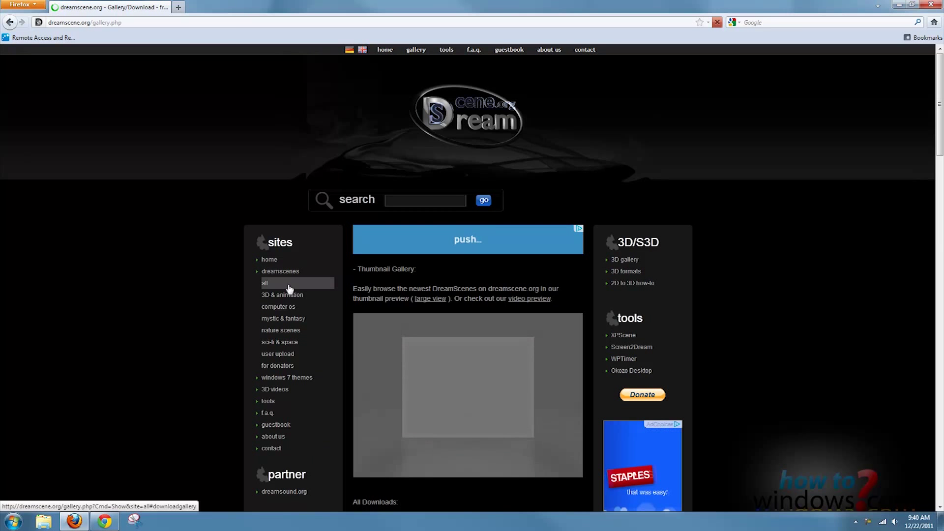
left_click(282, 318)
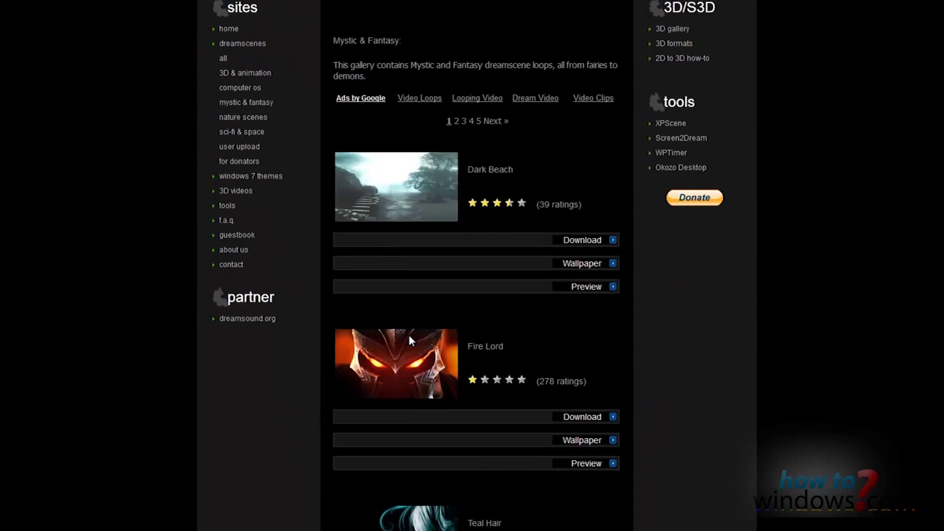
Step: Download the Green Sphere dreamscene, saving Green_Sphere.zip to the computer
scroll("down", 3)
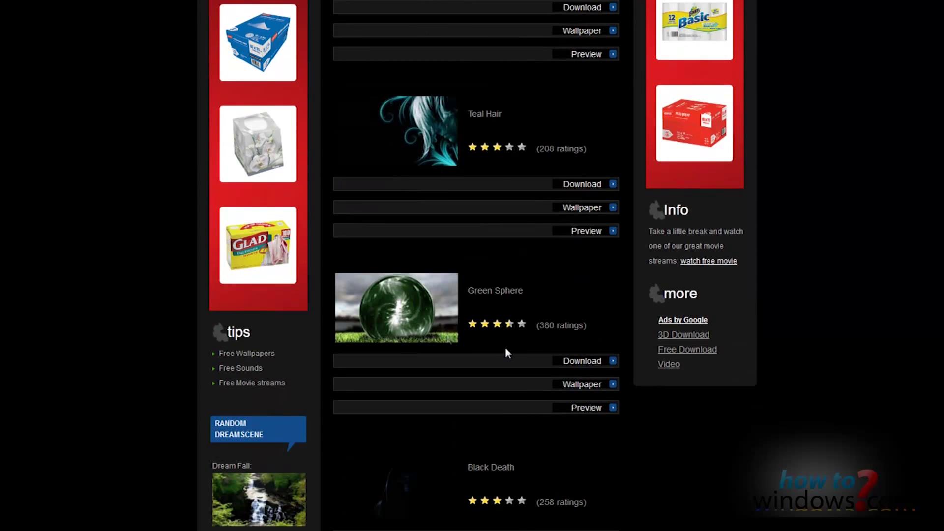
left_click(582, 361)
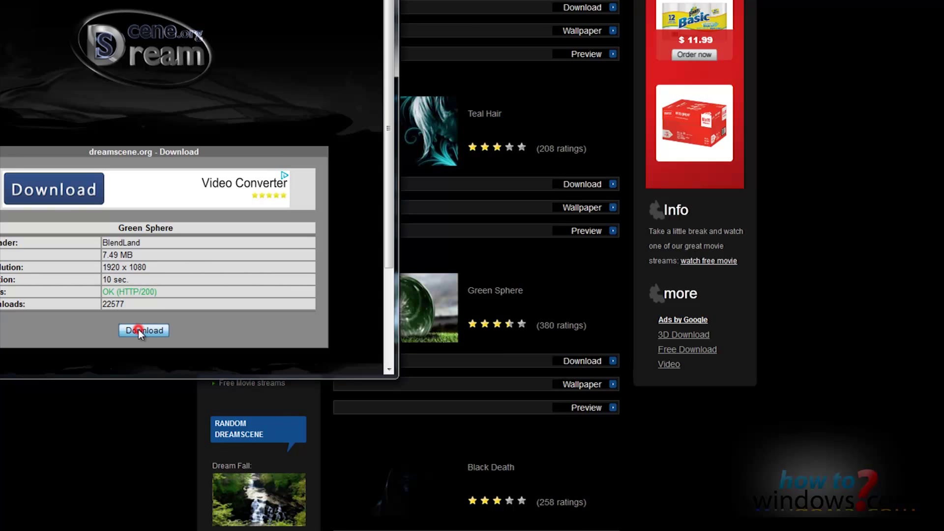
left_click(143, 331)
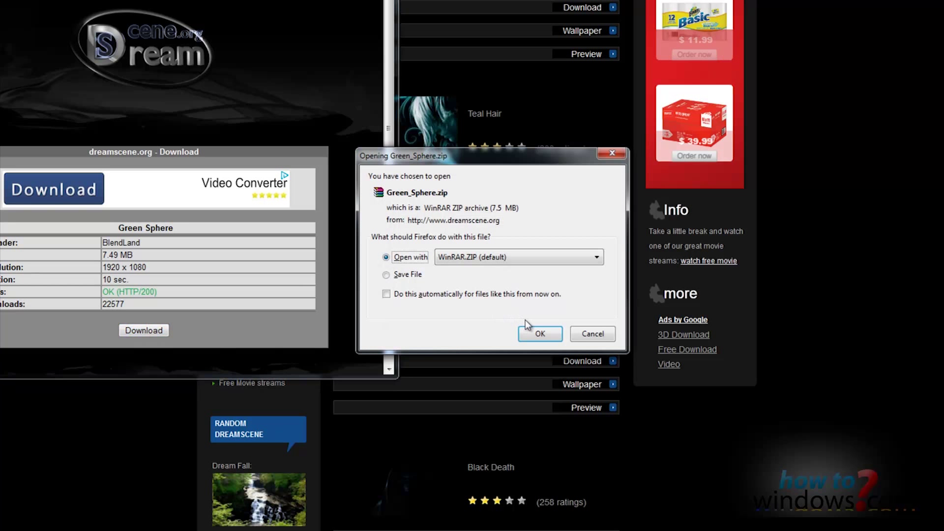
left_click(539, 335)
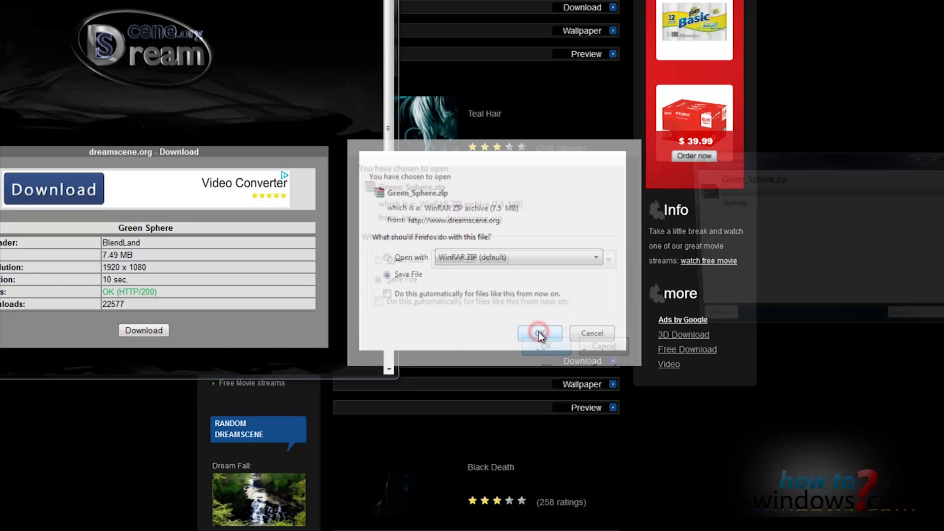
left_click(539, 335)
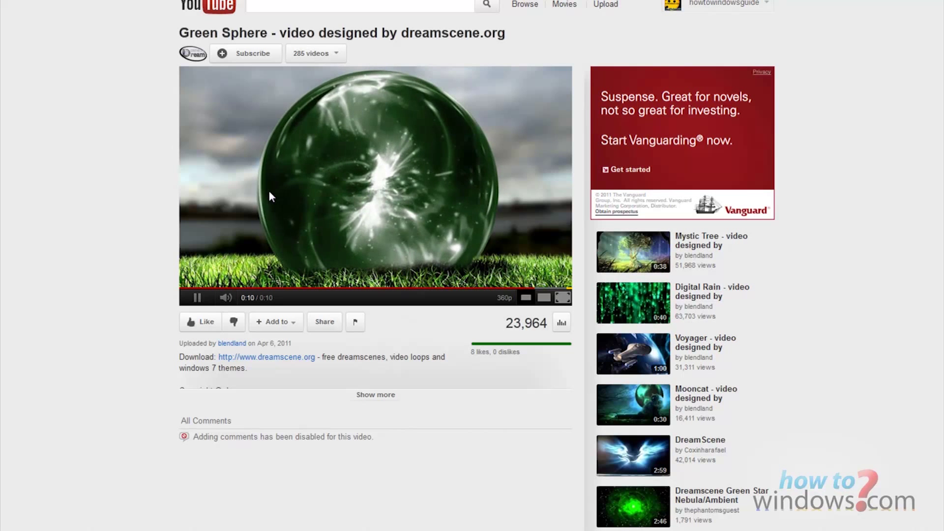
Step: Close the YouTube Green Sphere preview to return to the gallery
left_click(266, 356)
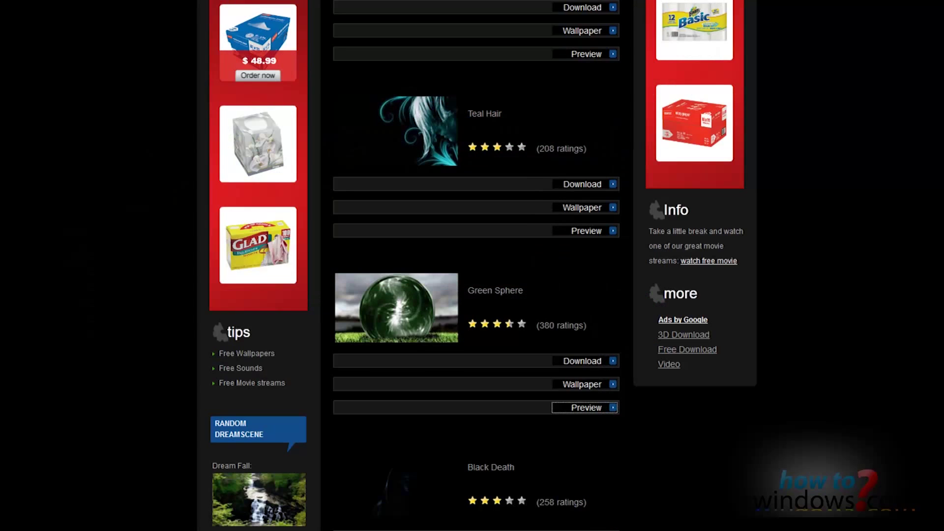
mouse_move(695, 54)
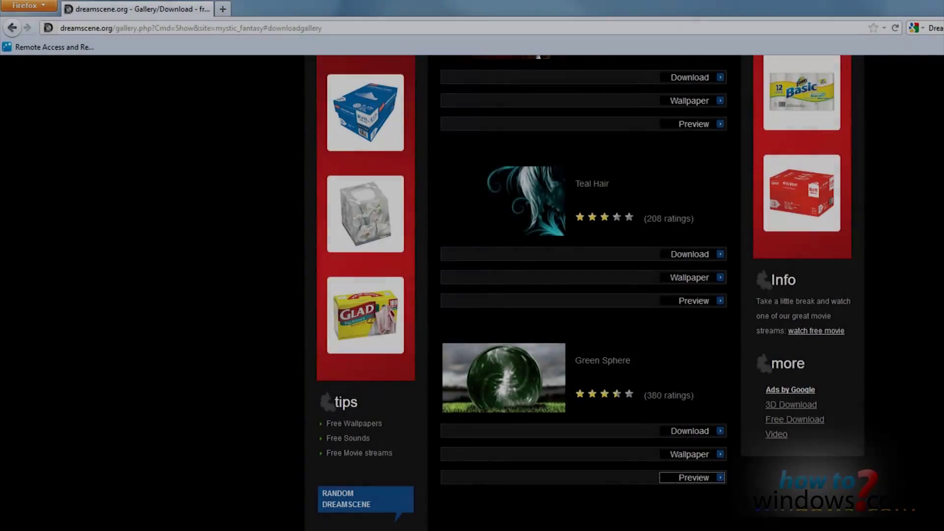
Step: Paste the copied Windows Club link and save the W7DSA.zip DreamScene Activator
right_click(163, 28)
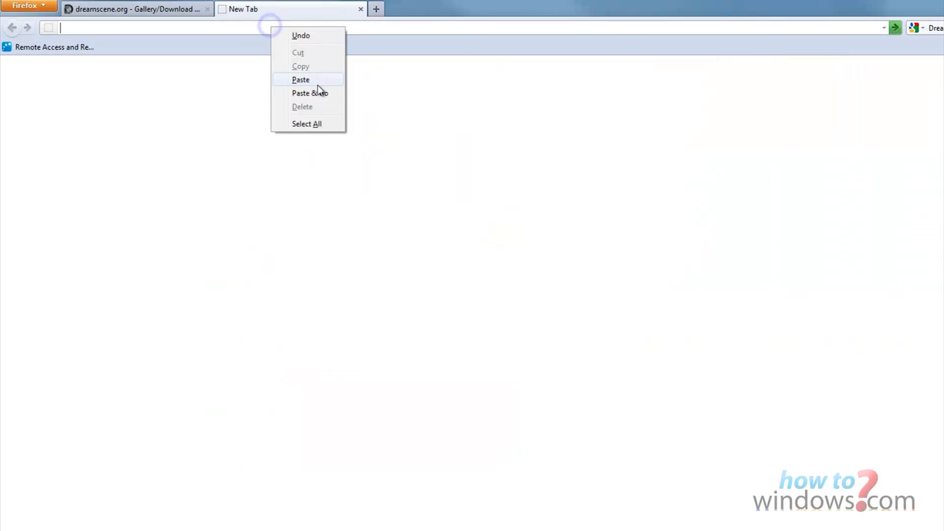
left_click(309, 93)
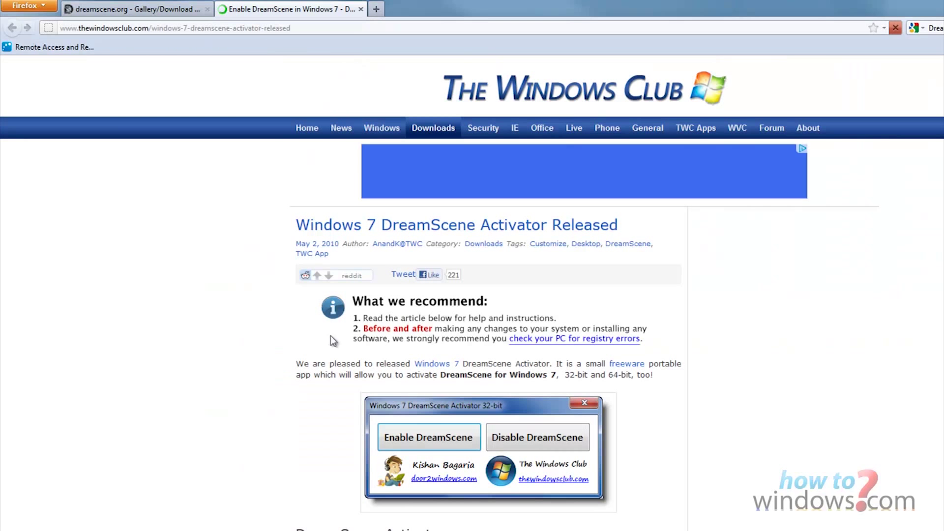
scroll("down", 3)
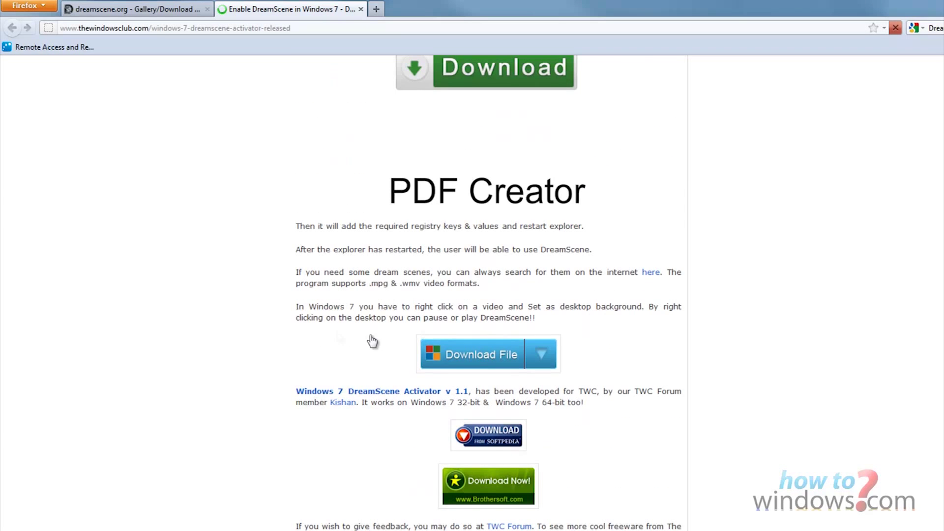
left_click(472, 354)
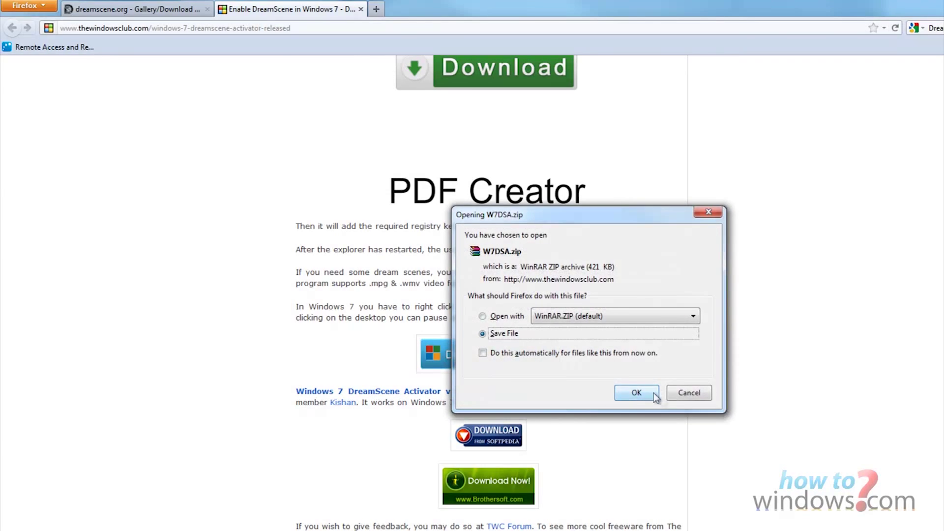
left_click(636, 392)
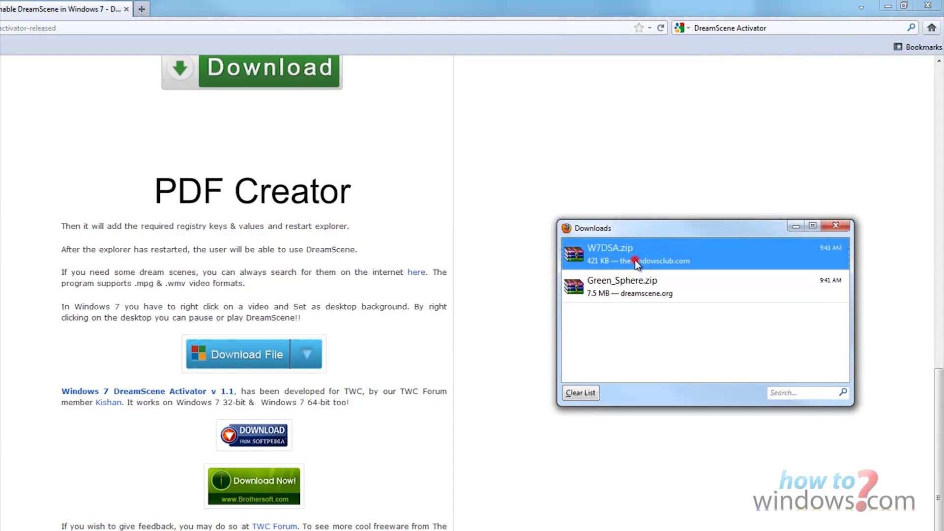
Step: Open W7DSA.zip in WinRAR and launch the DreamScene Activator from inside it
double_click(612, 253)
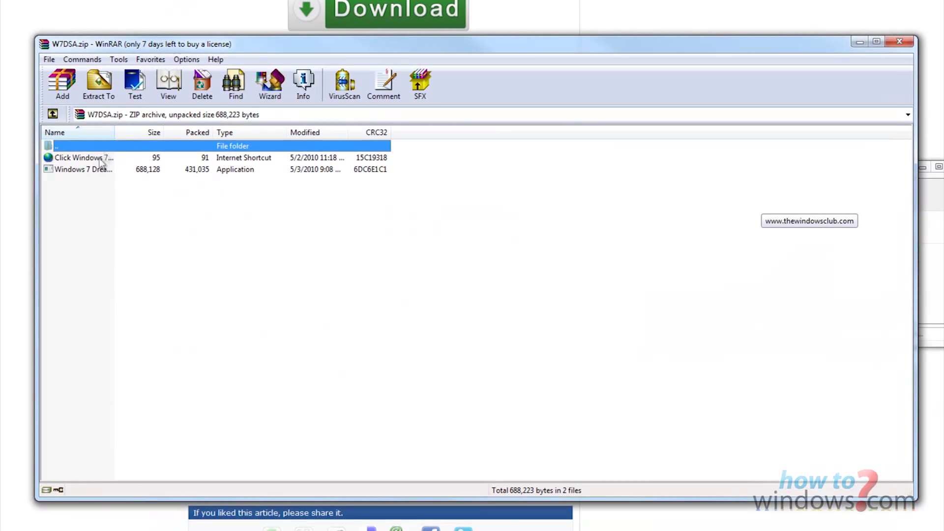
double_click(83, 169)
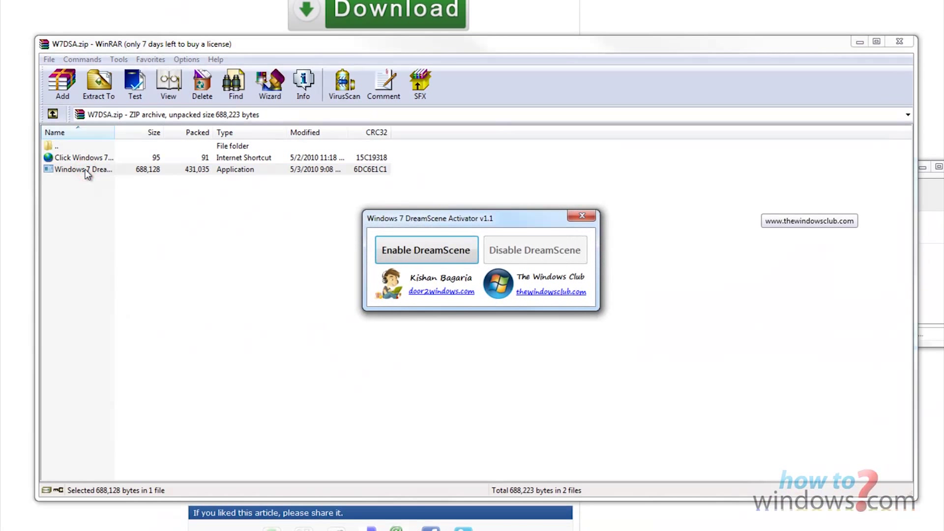
mouse_move(426, 250)
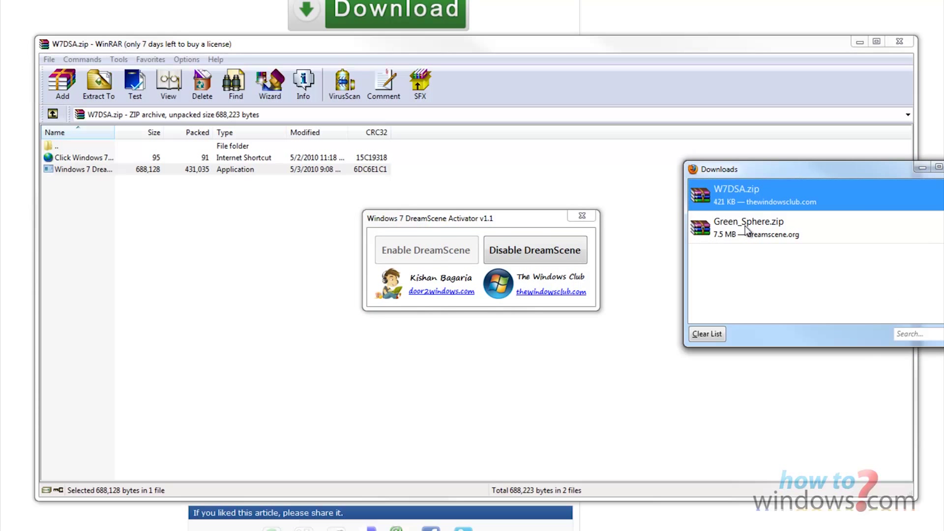
Step: Open Green_Sphere.zip and extract the Green Sphere video file
double_click(749, 222)
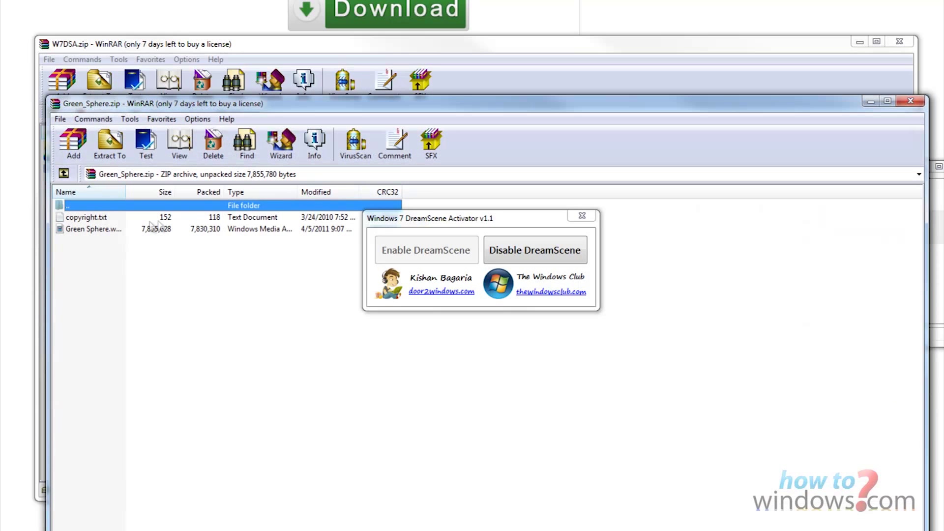
left_click(94, 228)
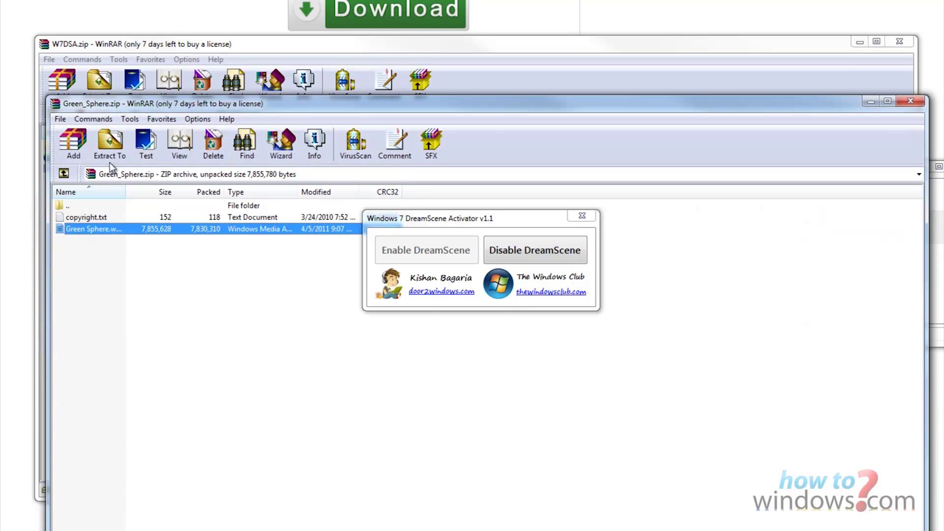
left_click(109, 145)
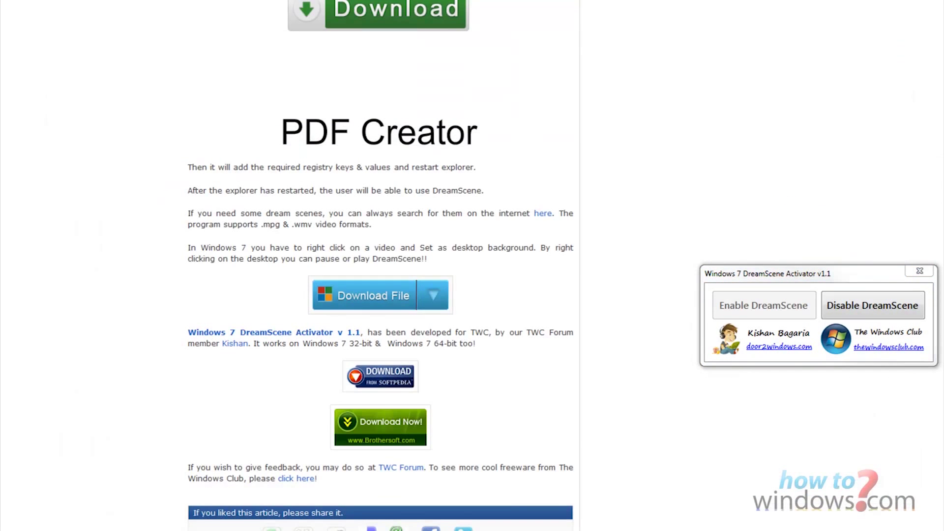
Step: Set the Green Sphere video as the animated desktop background
right_click(12, 39)
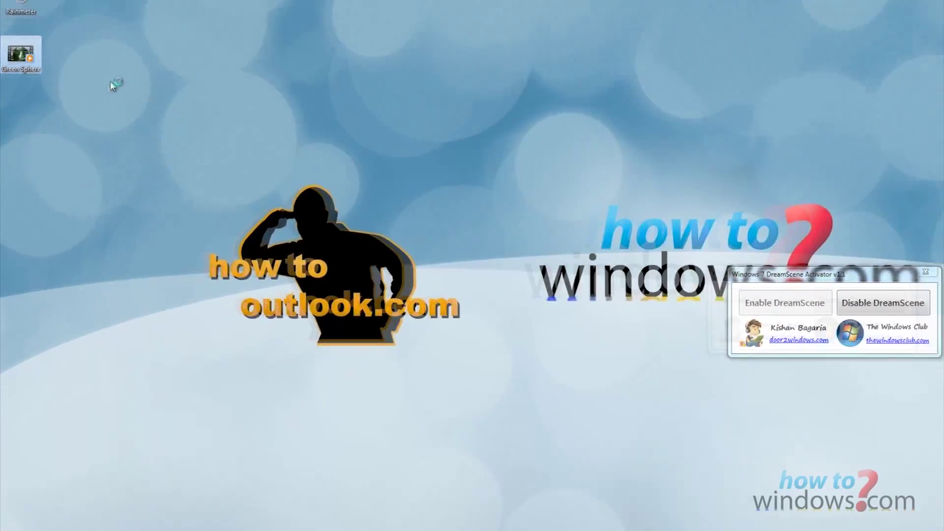
left_click(784, 302)
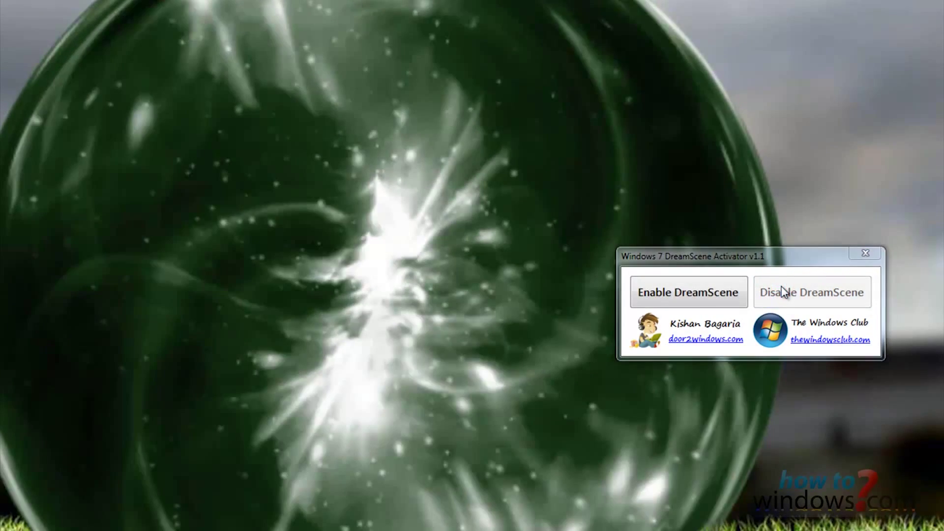
mouse_move(452, 402)
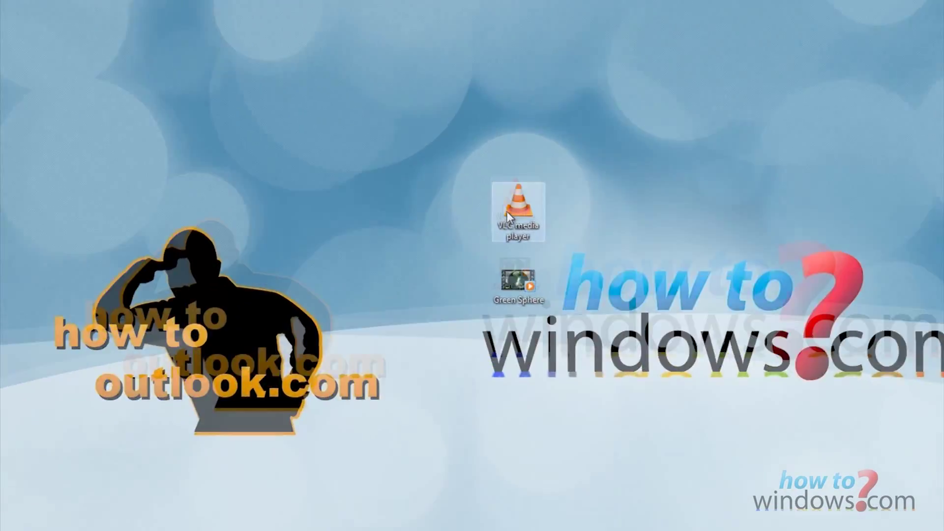
Step: Start VLC and set the video output module to DirectX (DirectDraw)
double_click(517, 211)
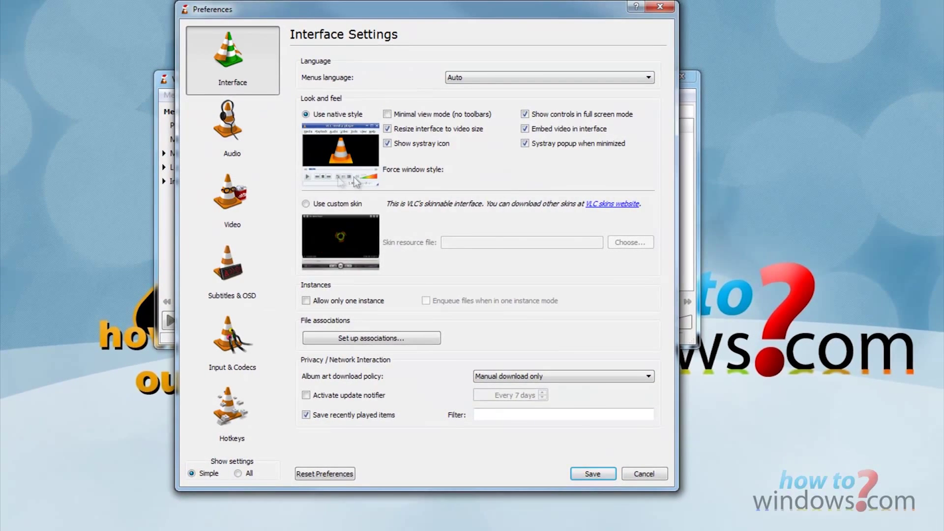
left_click(232, 199)
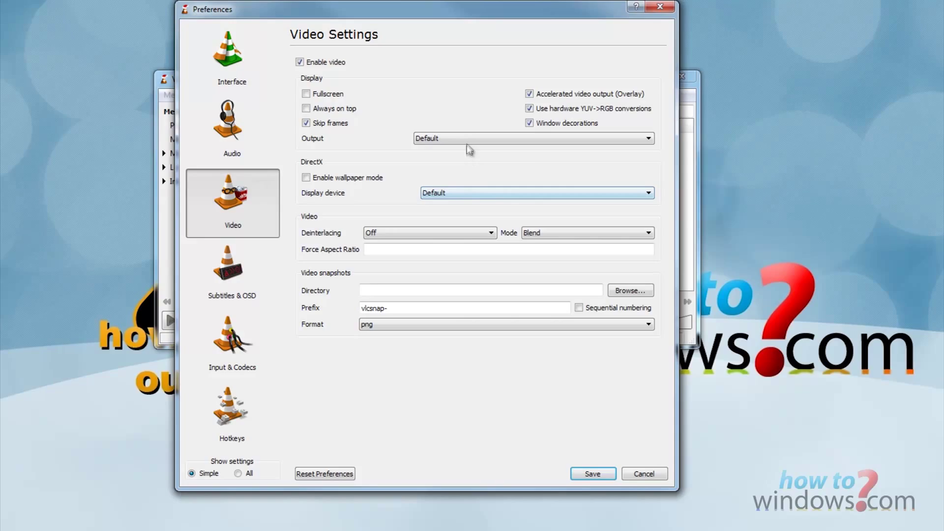
left_click(649, 137)
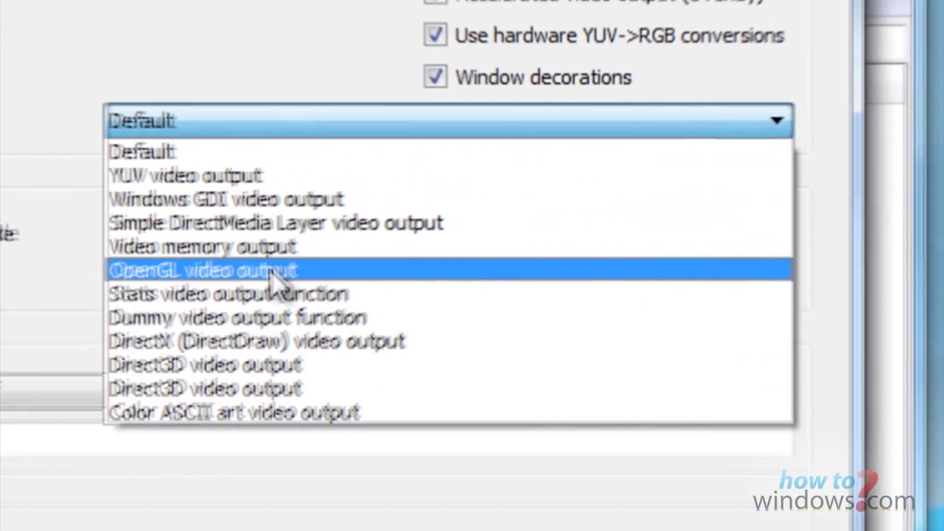
left_click(201, 270)
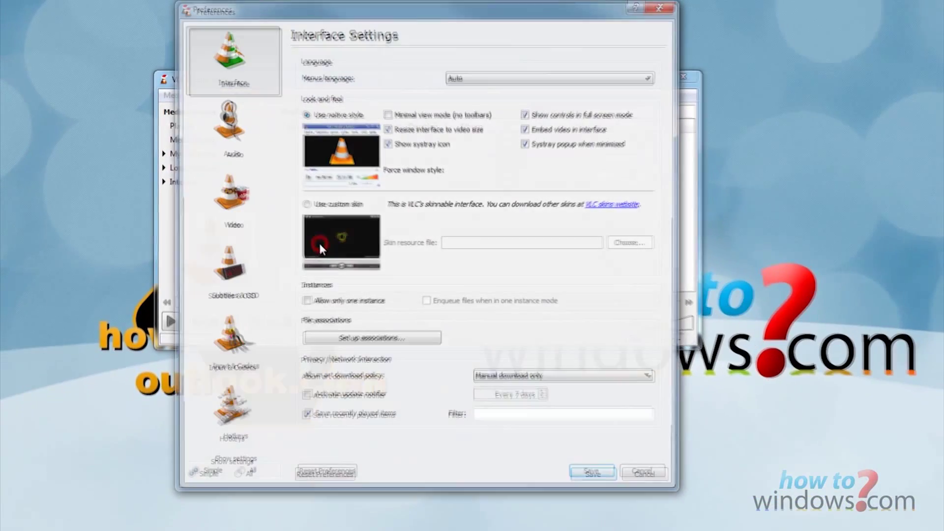
Step: Return to Video settings, switch Show settings to All, and save
left_click(231, 201)
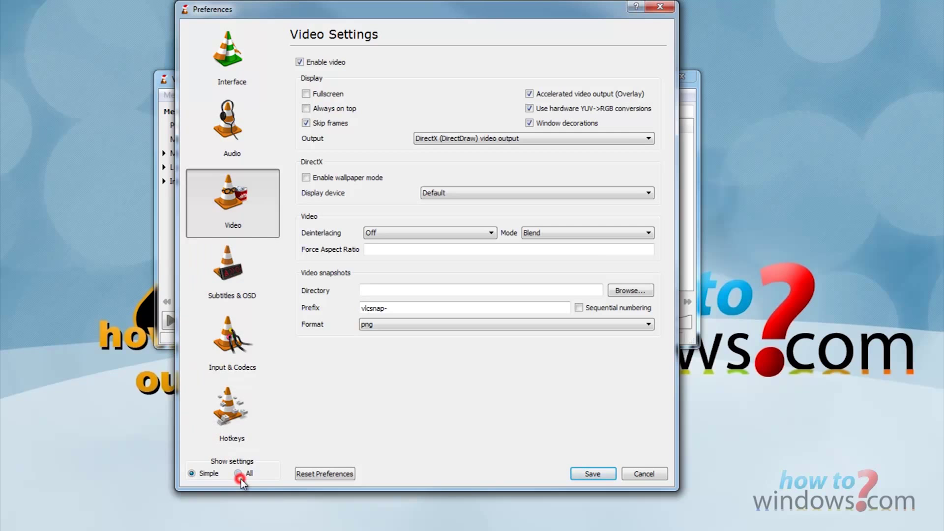
left_click(239, 473)
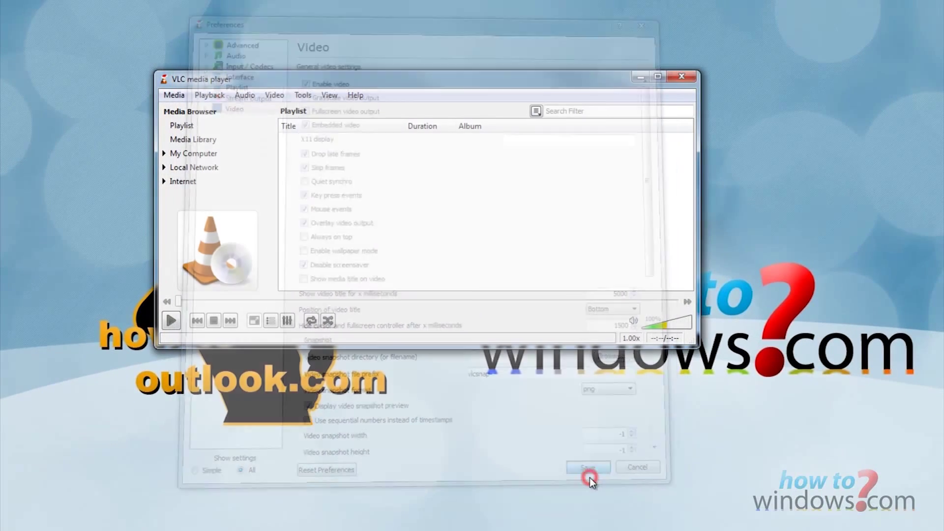
left_click(588, 467)
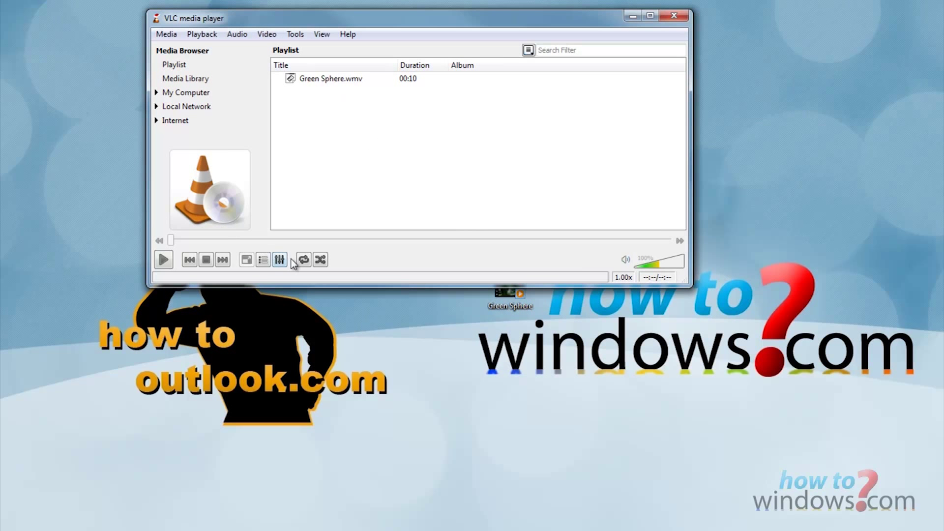
Step: Add Green Sphere.wmv (00:10) to the VLC playlist
left_click(267, 34)
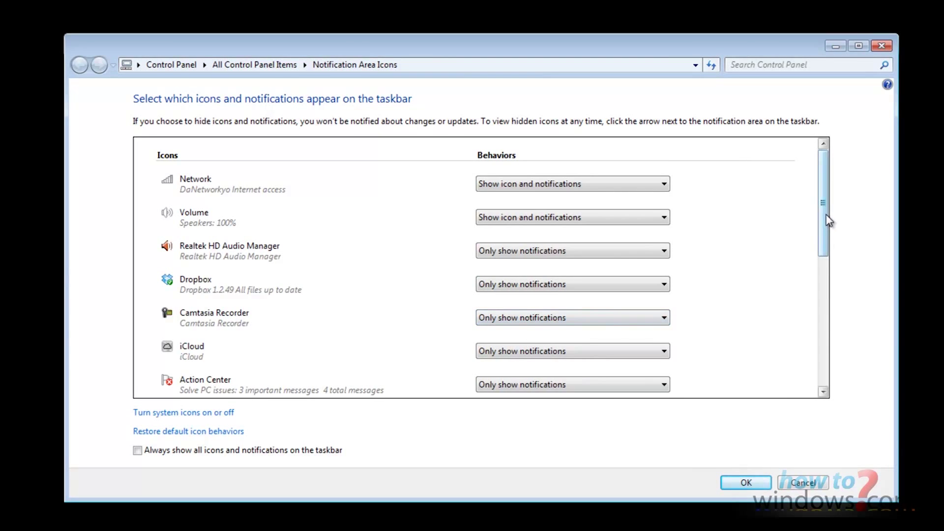
Step: Set the VLC tray icon to hide its icon and notifications in Notification Area Icons
scroll("down", 3)
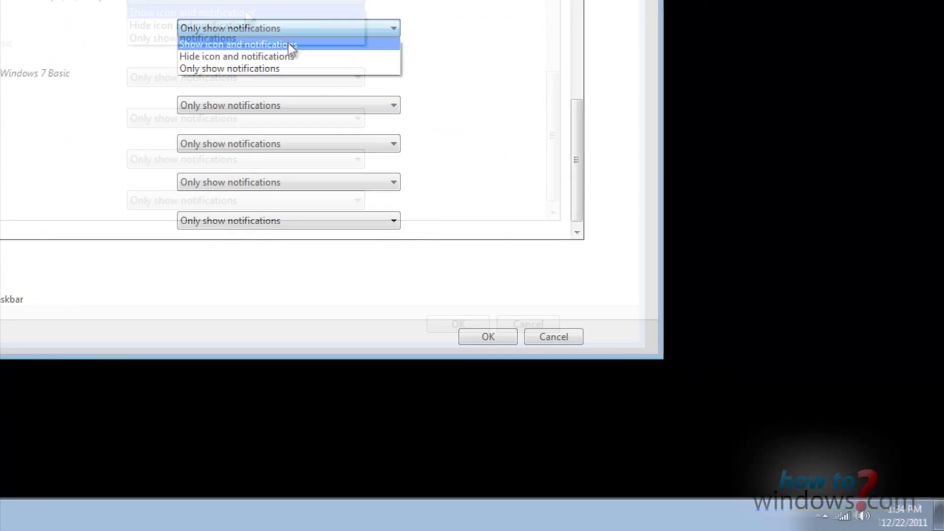
left_click(237, 57)
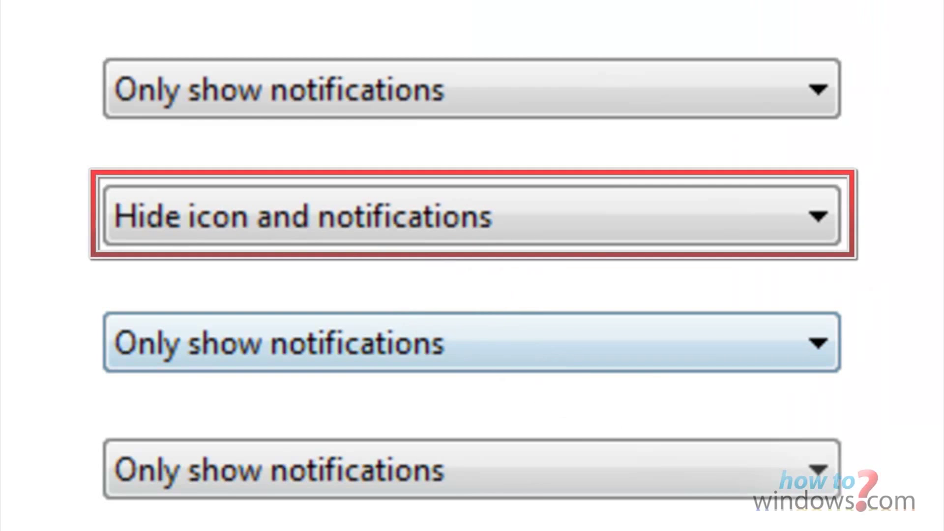